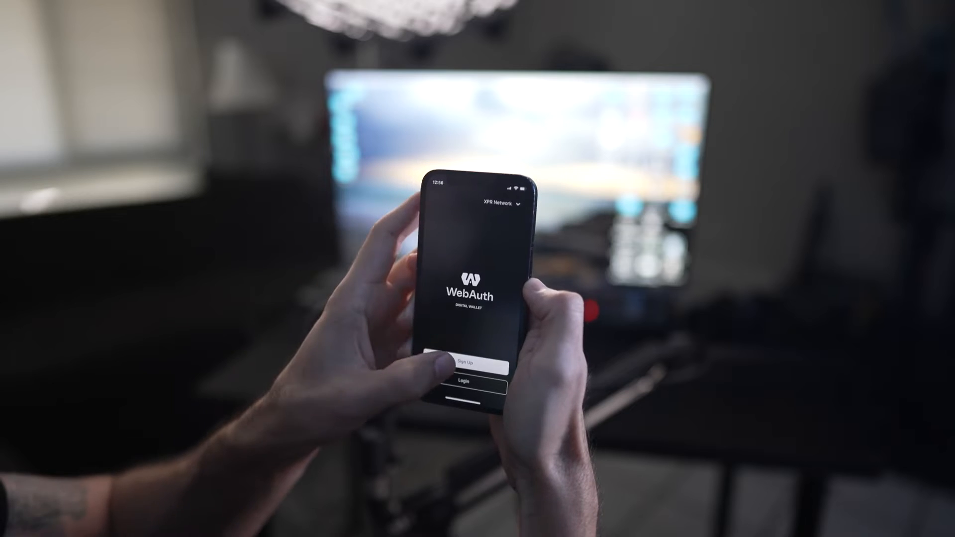
Step: Start Sign Up and enter the username mrmcwebauth, passing all three requirement checks
click(457, 365)
text(mrmcweb)
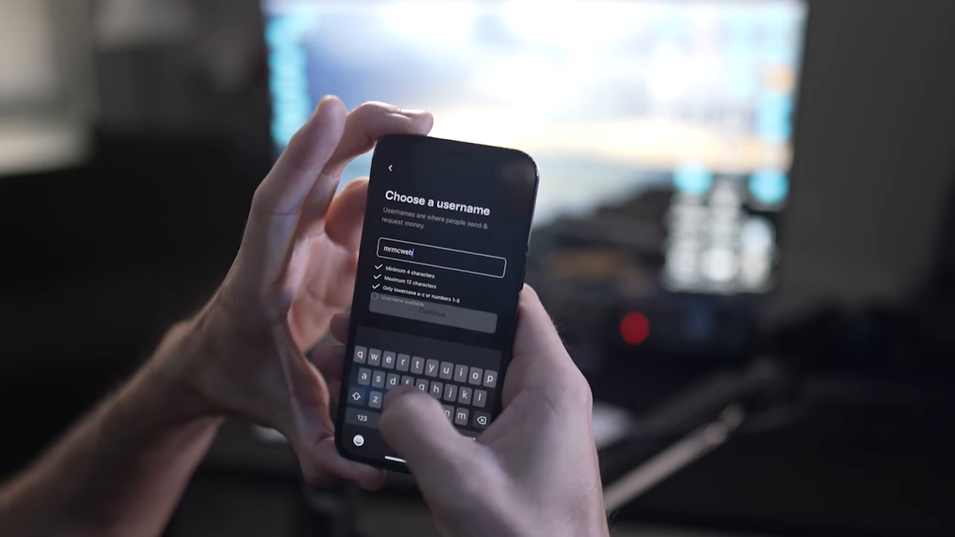
text(auth)
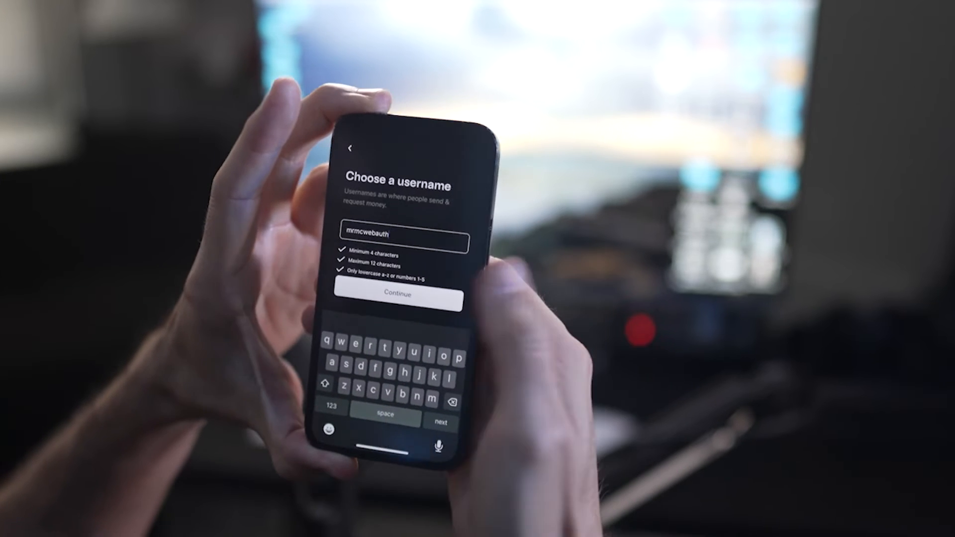